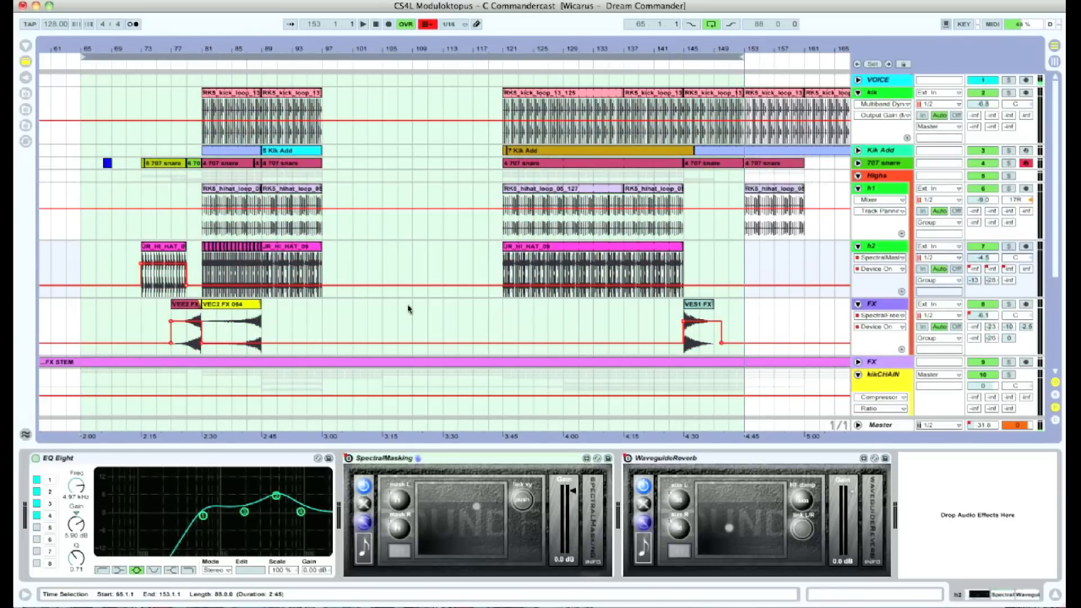
{"action": "mouse_move", "coordinate": [350, 316]}
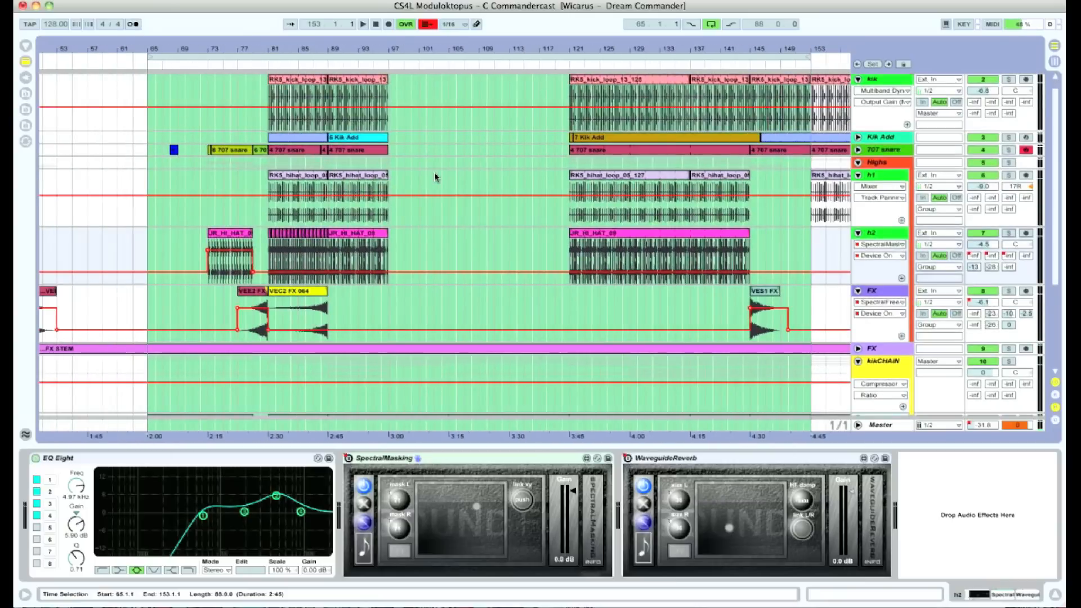
Show the FX track's SpectralFreeze device and set its automation chooser to Mixer > Track Volume
{"action": "scroll", "scroll_direction": "down", "scroll_amount": 3}
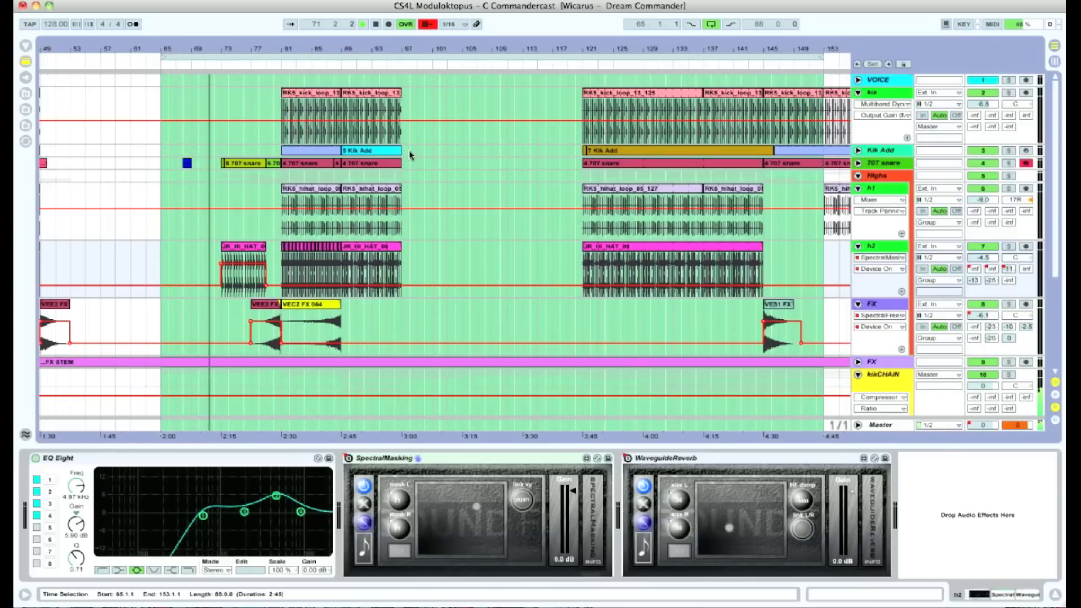
{"action": "scroll", "scroll_direction": "down", "scroll_amount": 3}
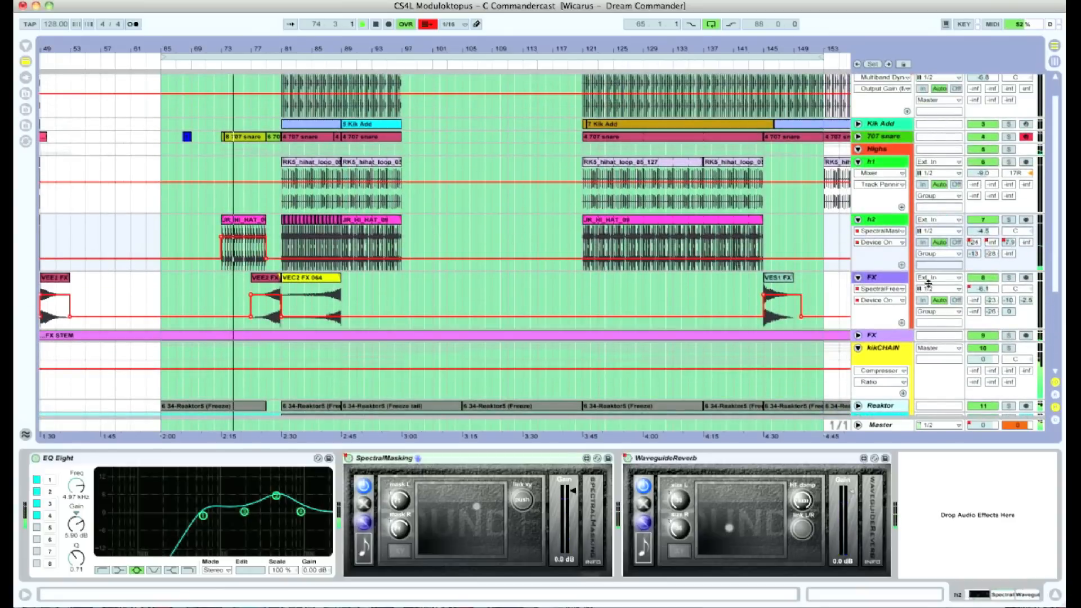
{"action": "right_click", "coordinate": [897, 289]}
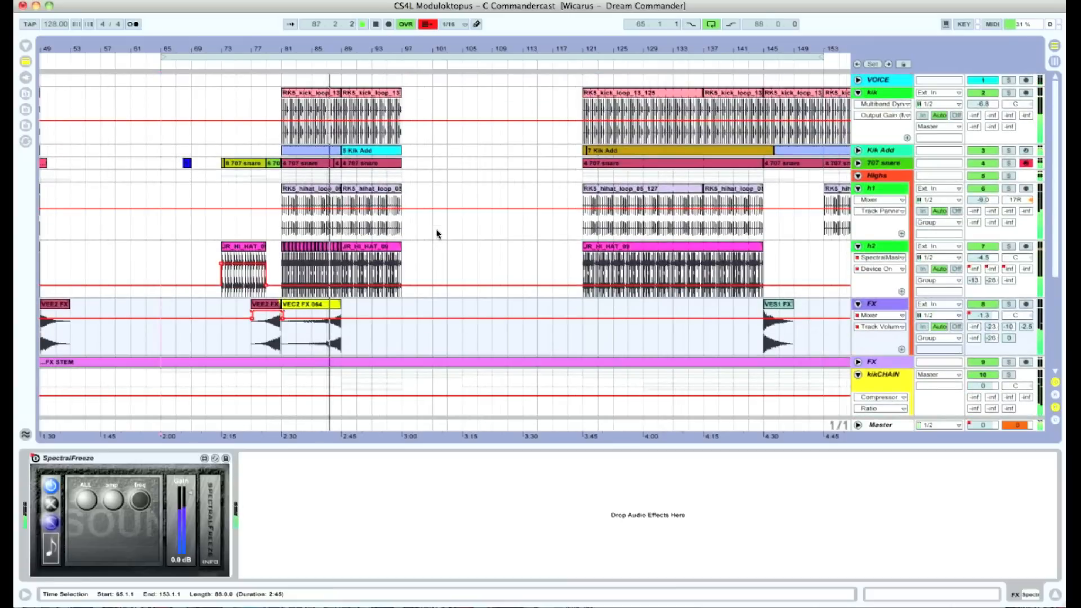
Scroll to track 12 to reveal its Wiggy Midi rack, Arpeggiator, Chord, Scale and ORGANic chain
{"action": "scroll", "scroll_direction": "down", "scroll_amount": 3}
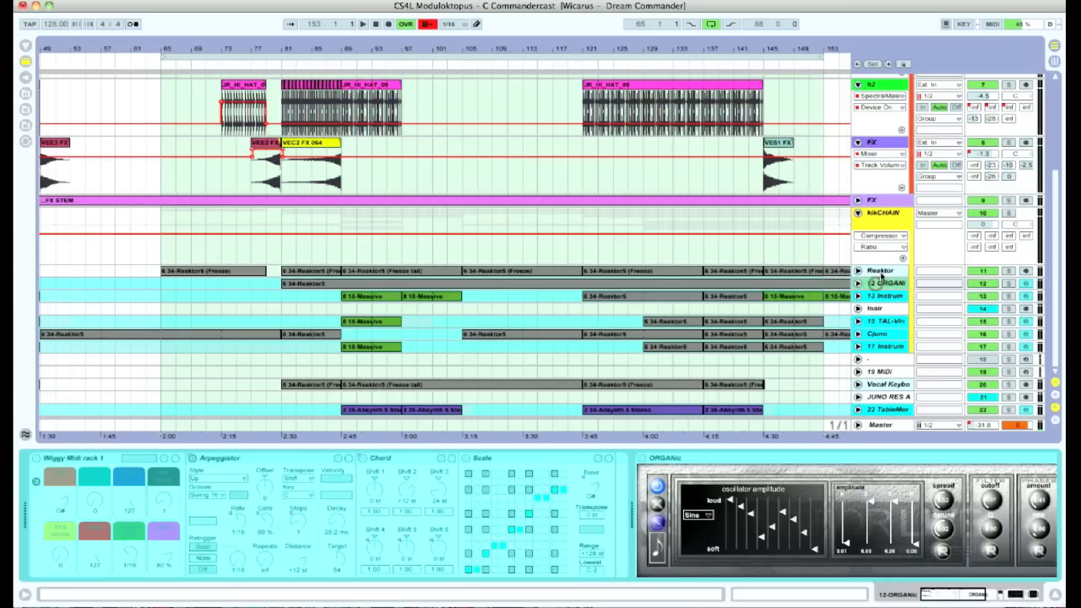
Inspect the devices on tracks 17 and 18, then reach the h1 track's neutral EQ Eight
{"action": "left_click", "coordinate": [885, 347]}
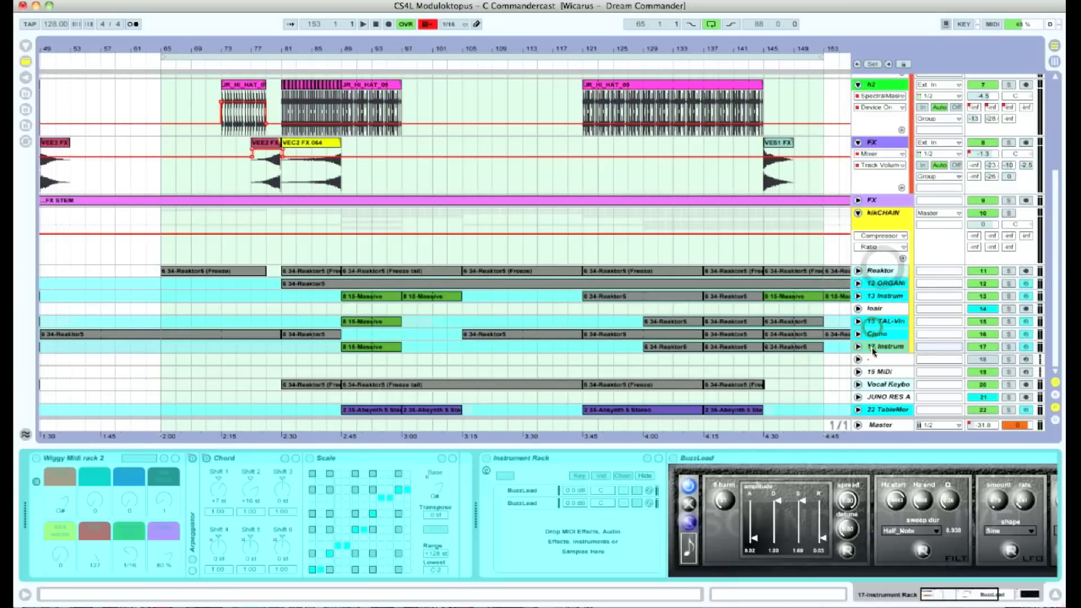
{"action": "left_click", "coordinate": [886, 322]}
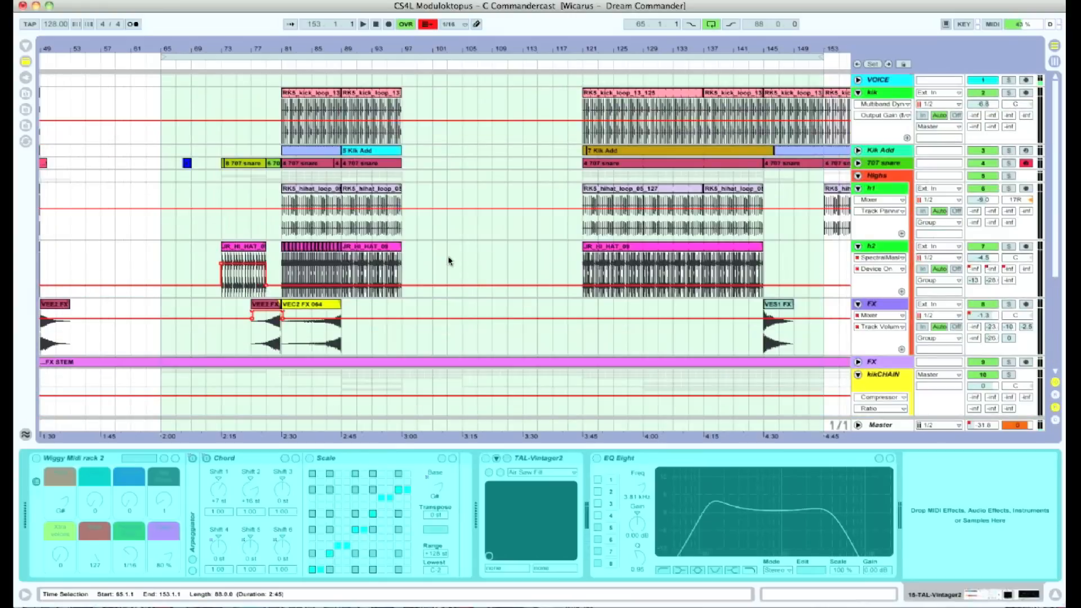
{"action": "scroll", "scroll_direction": "down", "scroll_amount": 3}
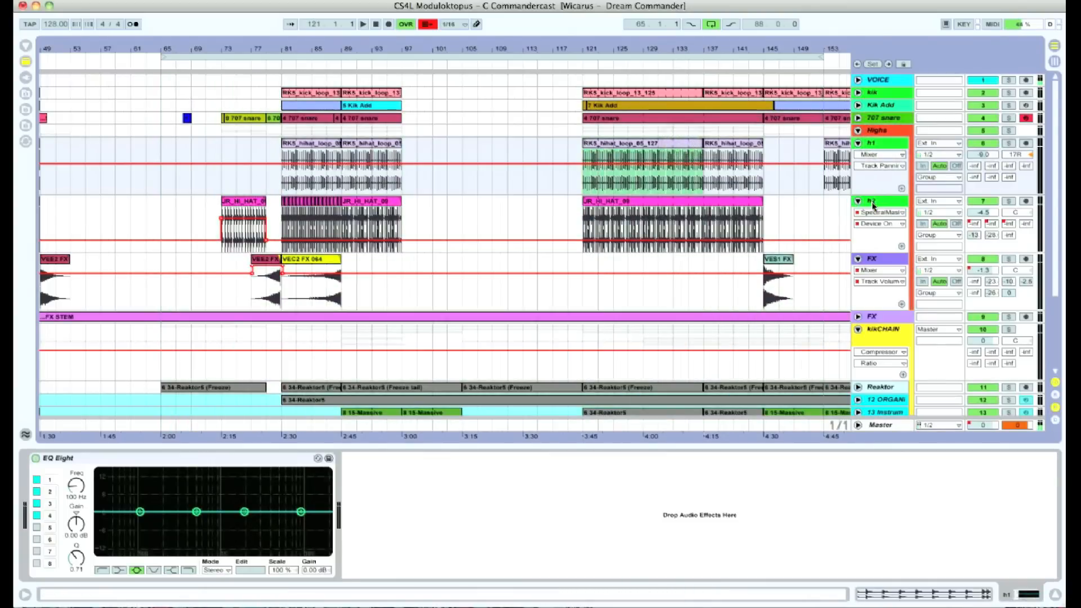
Show the h2 track's EQ Eight, Spectral Masking and Waveguide Reverb with ResHF Damp automation
{"action": "left_click", "coordinate": [871, 200]}
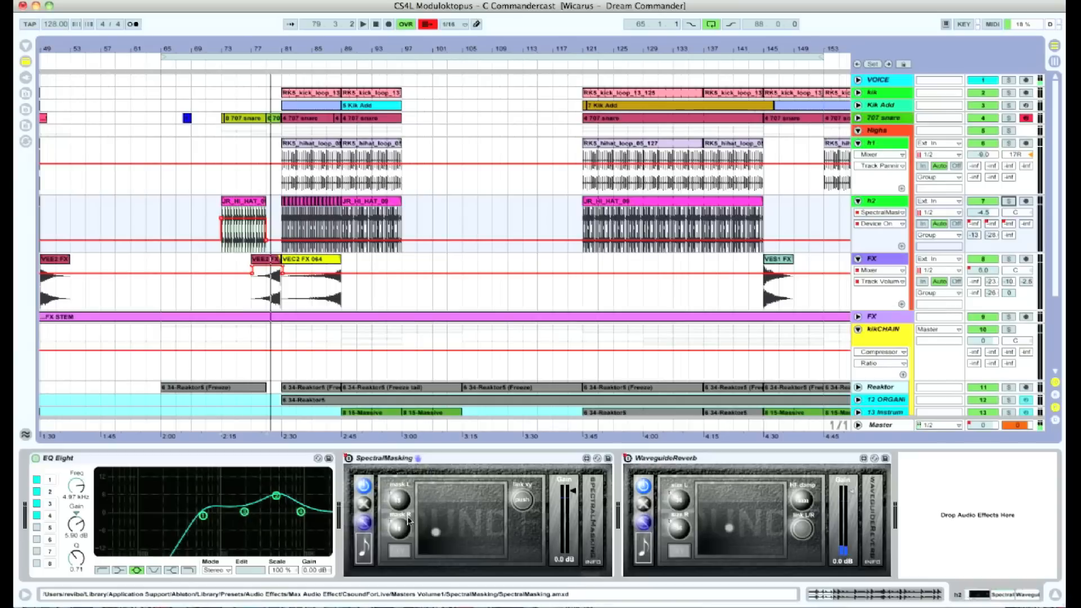
{"action": "mouse_move", "coordinate": [479, 460]}
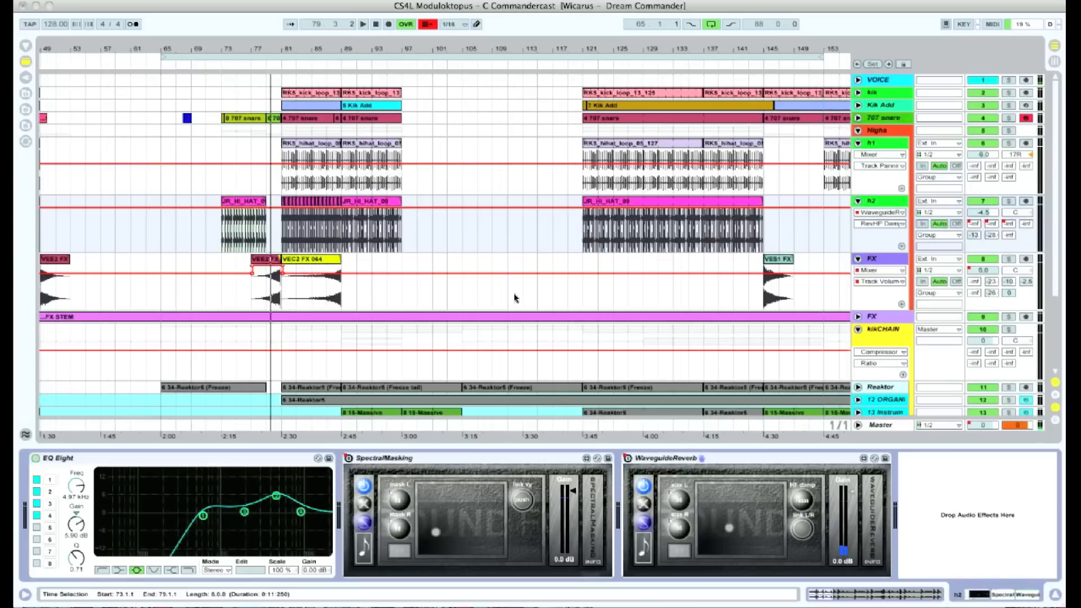
{"action": "right_click", "coordinate": [641, 457]}
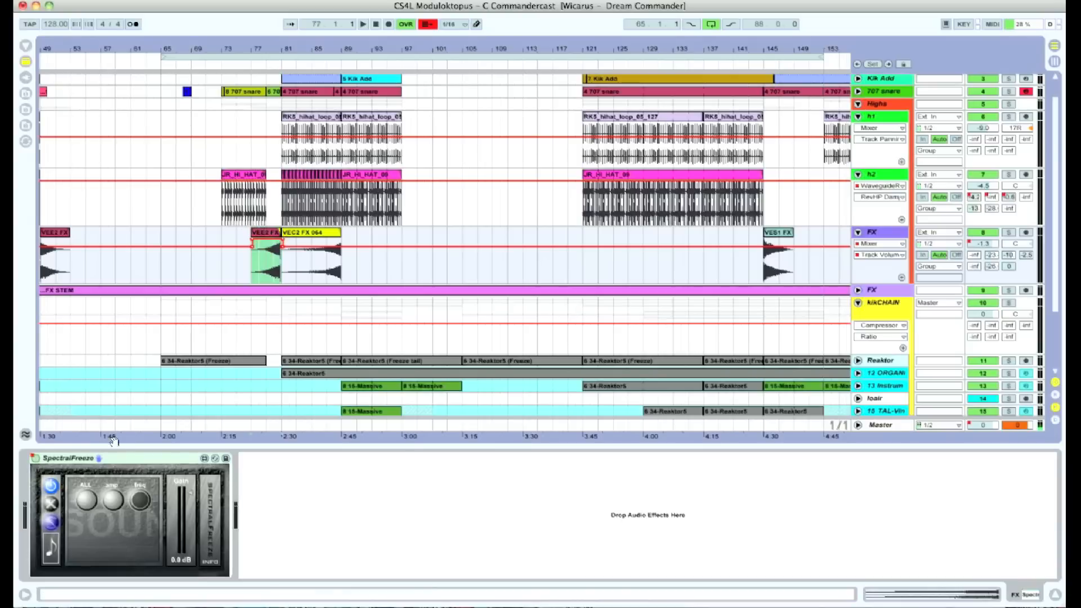
Switch the FX track's automation chooser from Mixer to SpectralFreeze to show its envelope
{"action": "right_click", "coordinate": [31, 458]}
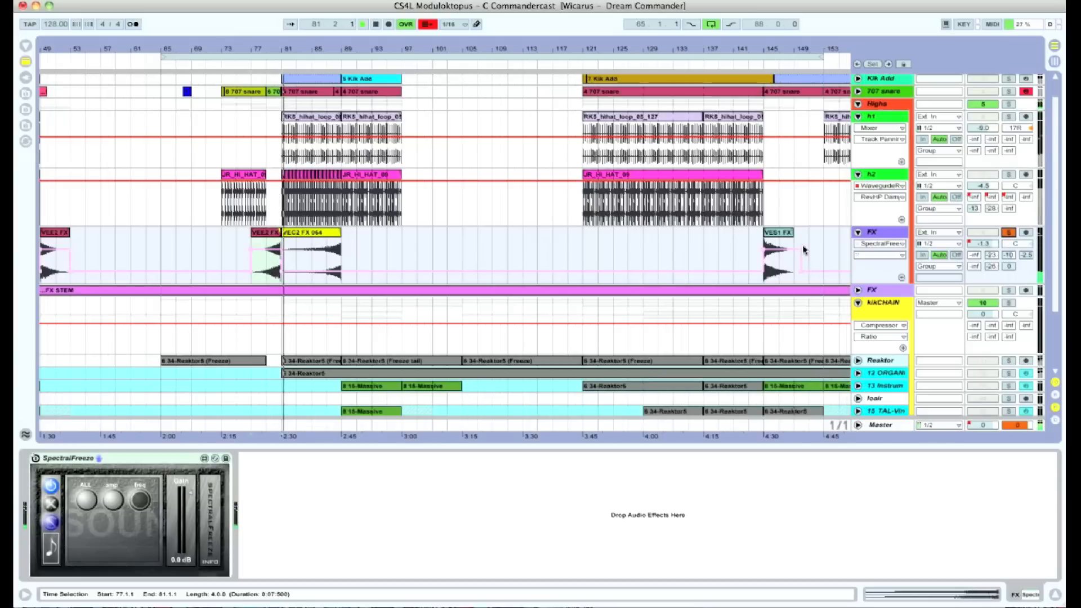
{"action": "left_click", "coordinate": [357, 24]}
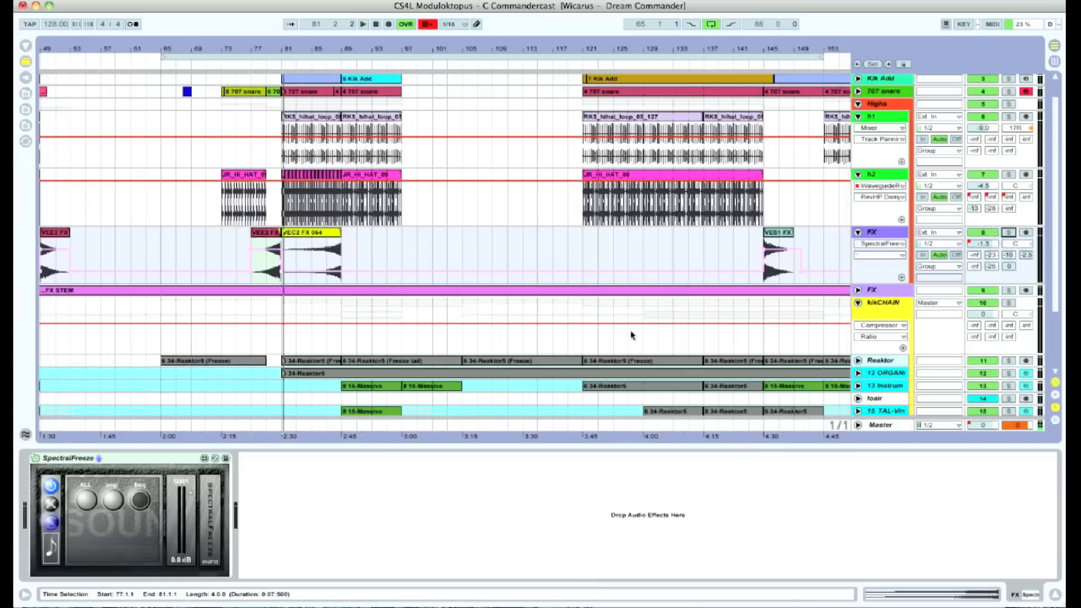
{"action": "mouse_move", "coordinate": [281, 398]}
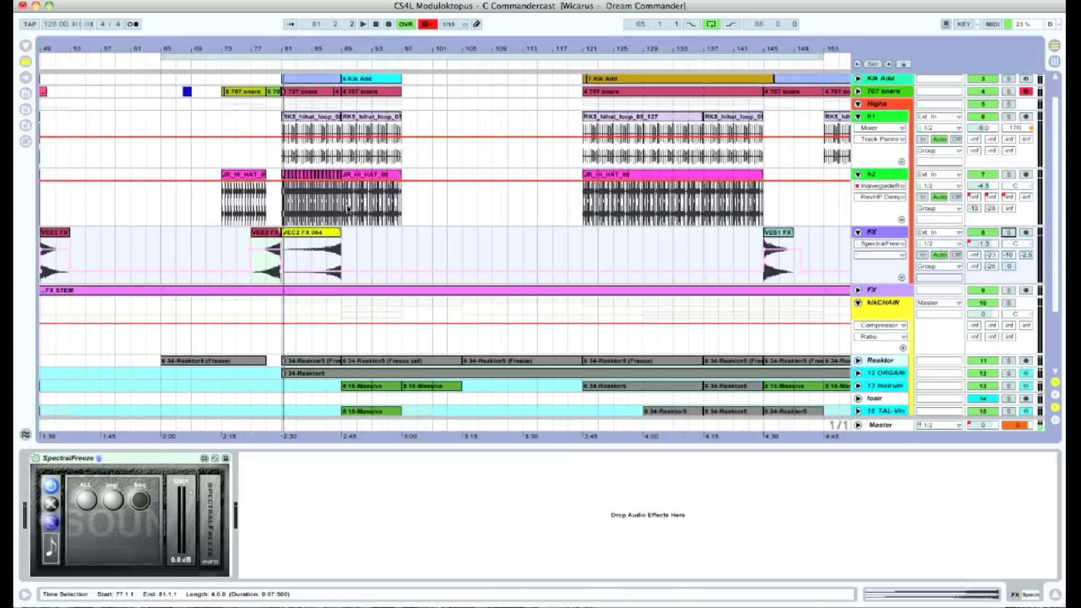
{"action": "mouse_move", "coordinate": [479, 277]}
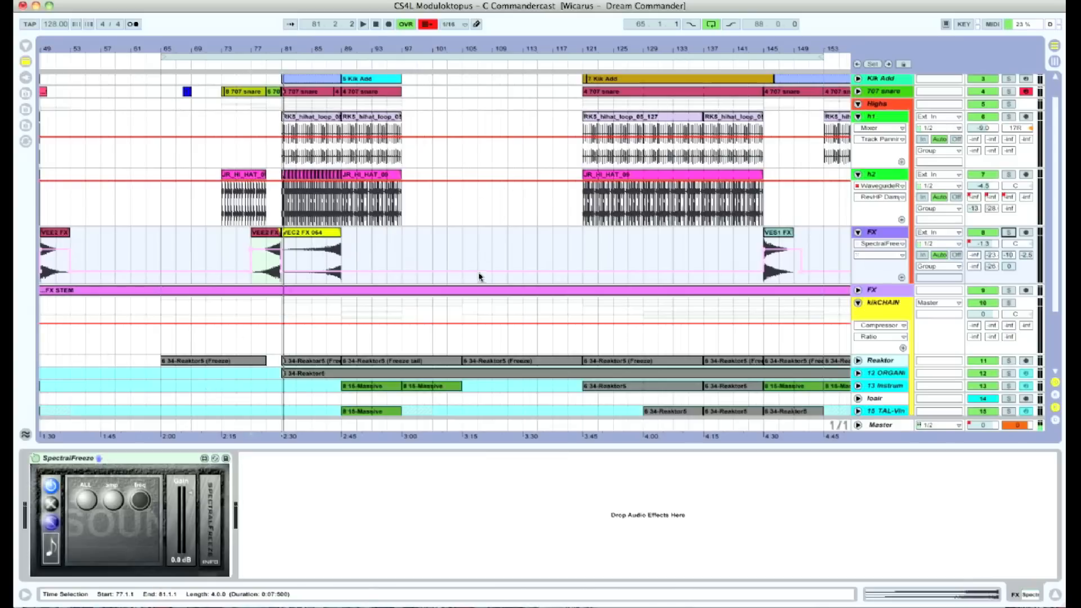
{"action": "mouse_move", "coordinate": [482, 277]}
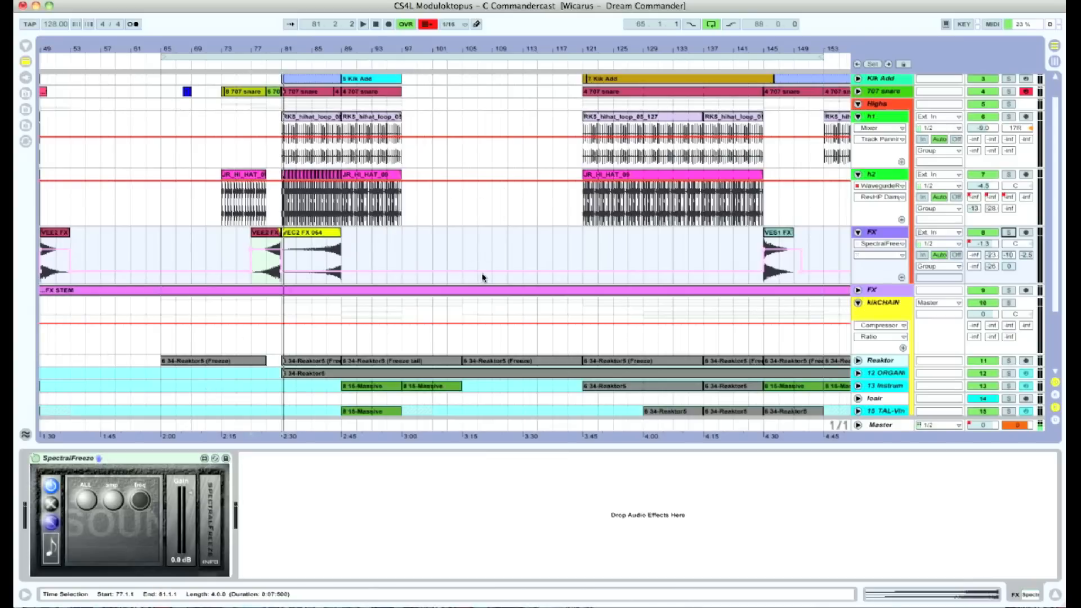
{"action": "scroll", "scroll_direction": "down", "scroll_amount": 3}
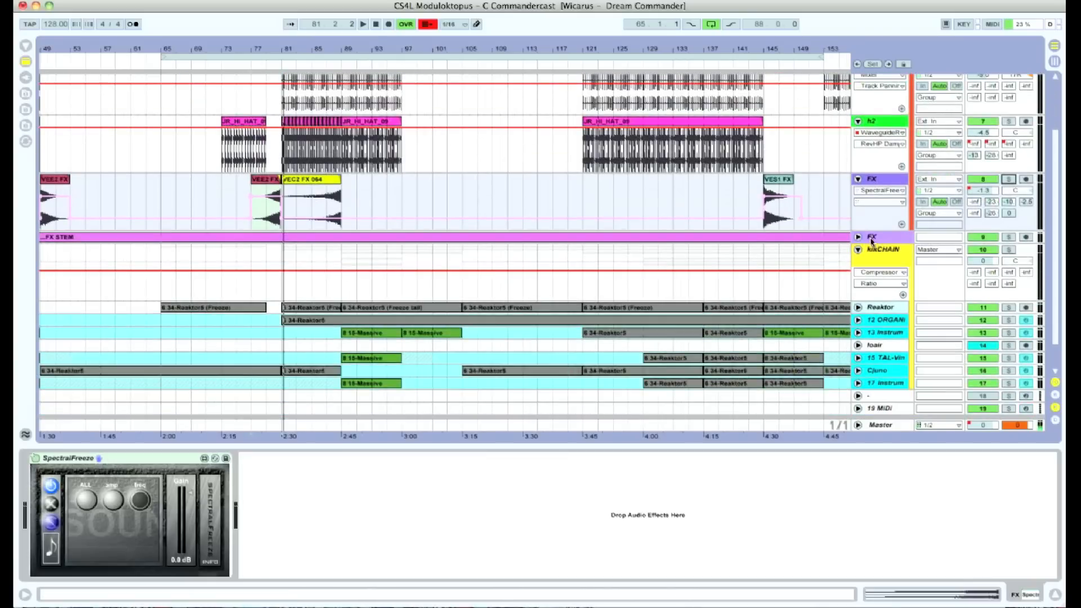
Select and unfold the FX STEM track, revealing its EQ Eight, Audio Effect Rack and SpectralBlur
{"action": "left_click", "coordinate": [871, 237]}
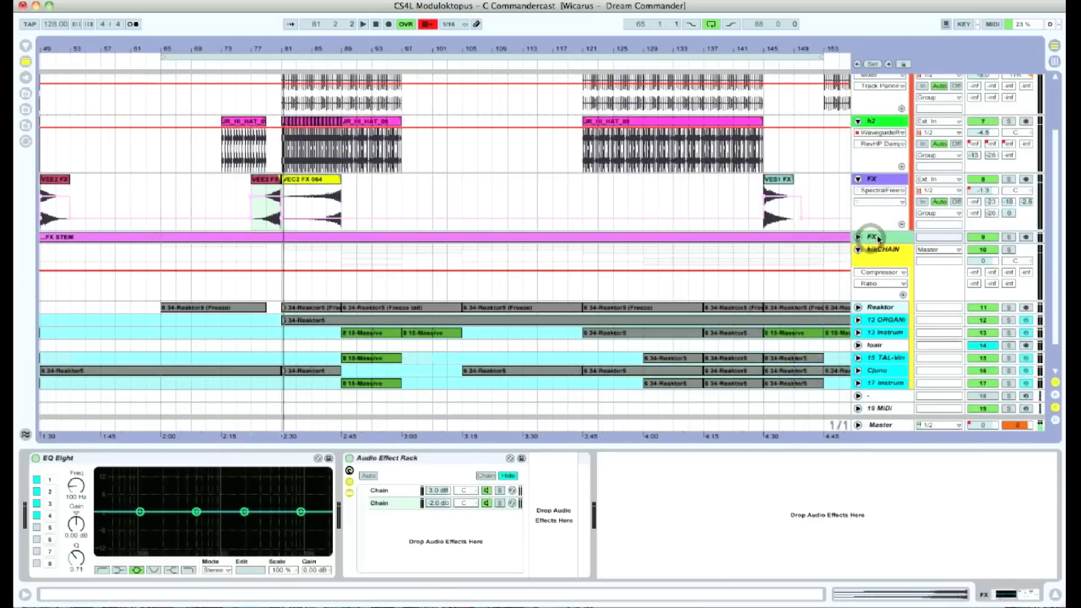
{"action": "left_click", "coordinate": [378, 490]}
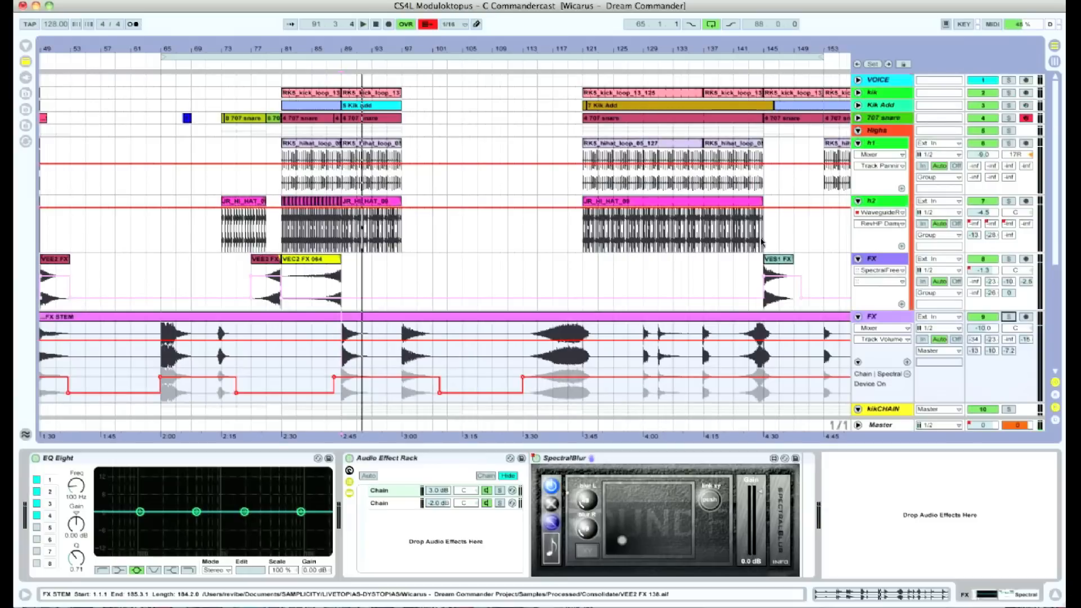
{"action": "scroll", "scroll_direction": "down", "scroll_amount": 3}
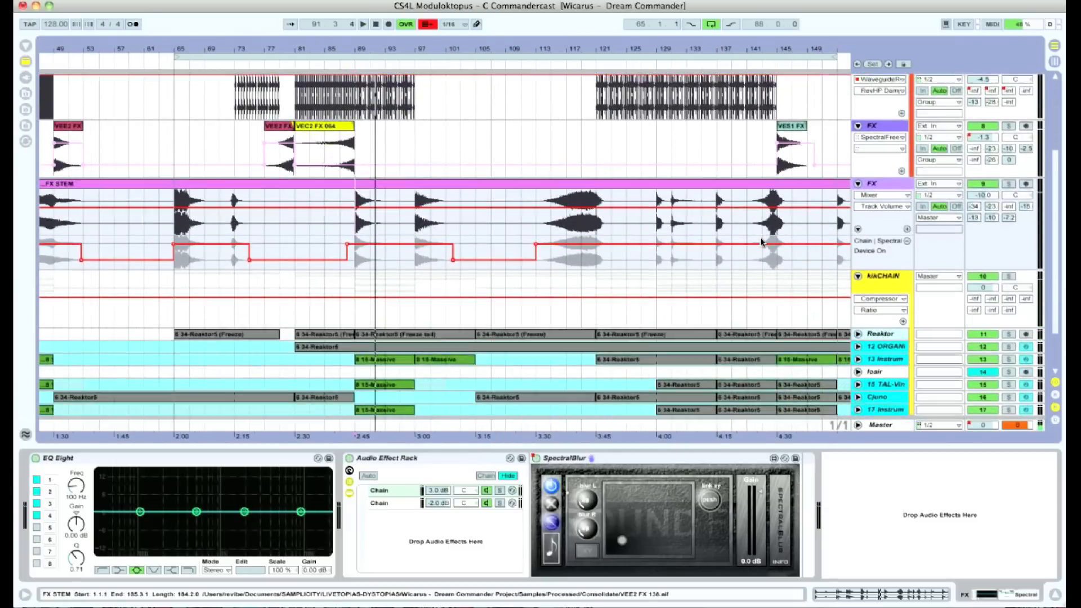